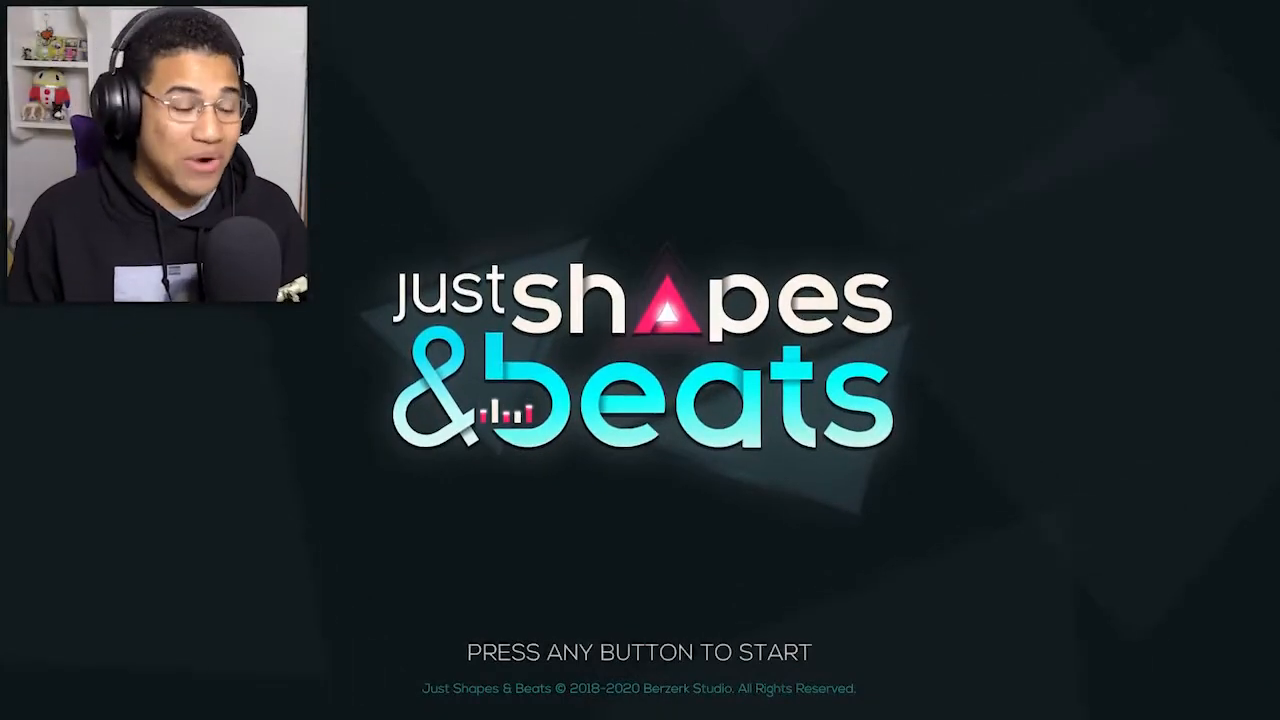
Start from the title screen, survive the intro level, and select the Chronos node on the map.
key("space")
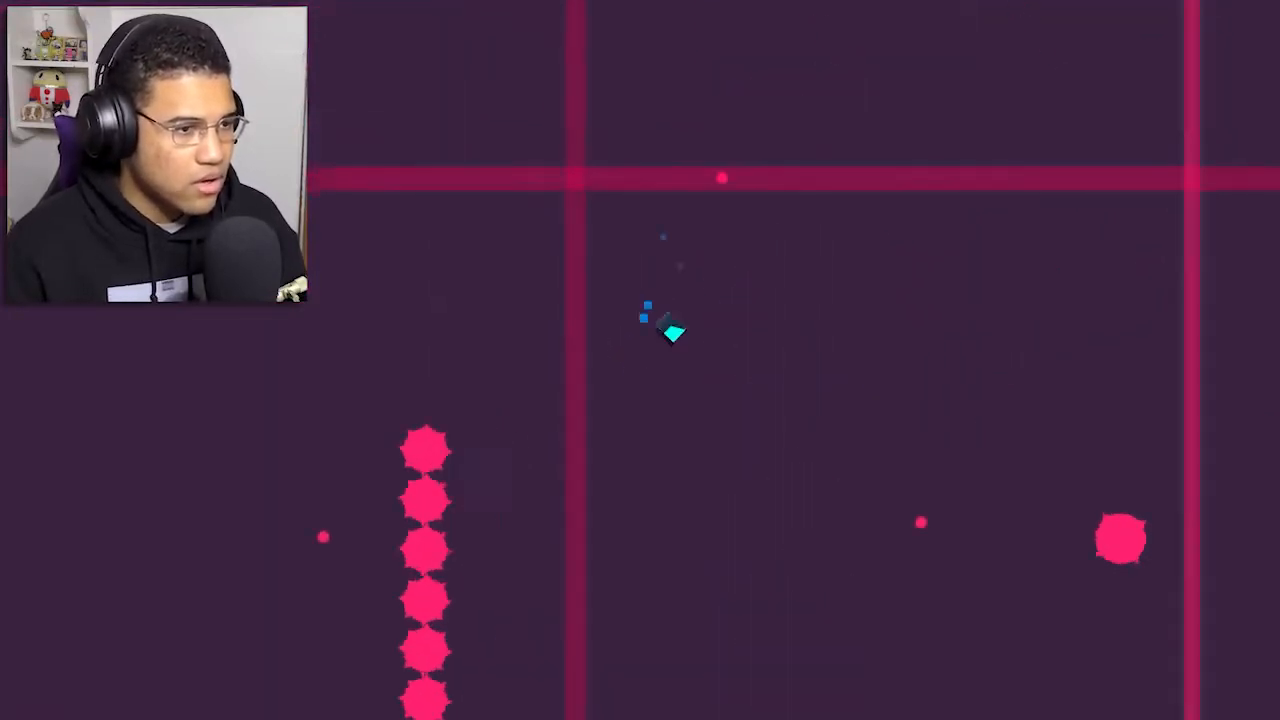
mouse_move(1164, 436)
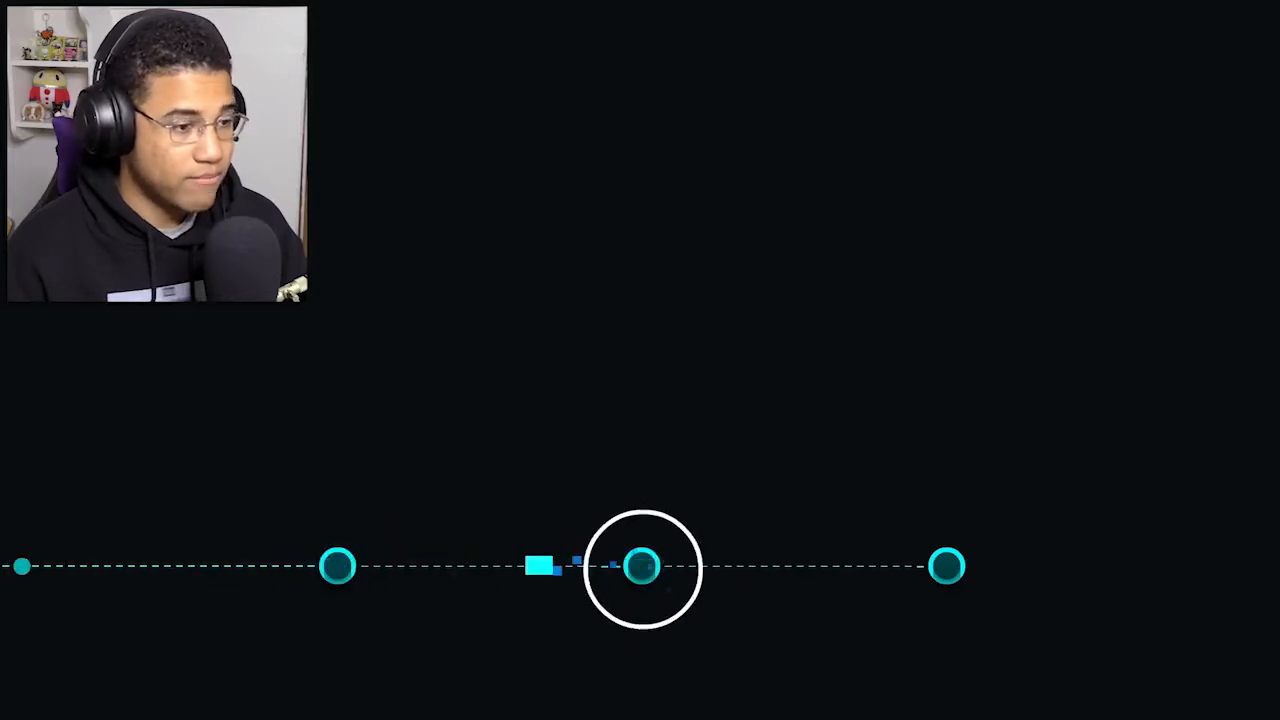
left_click(336, 564)
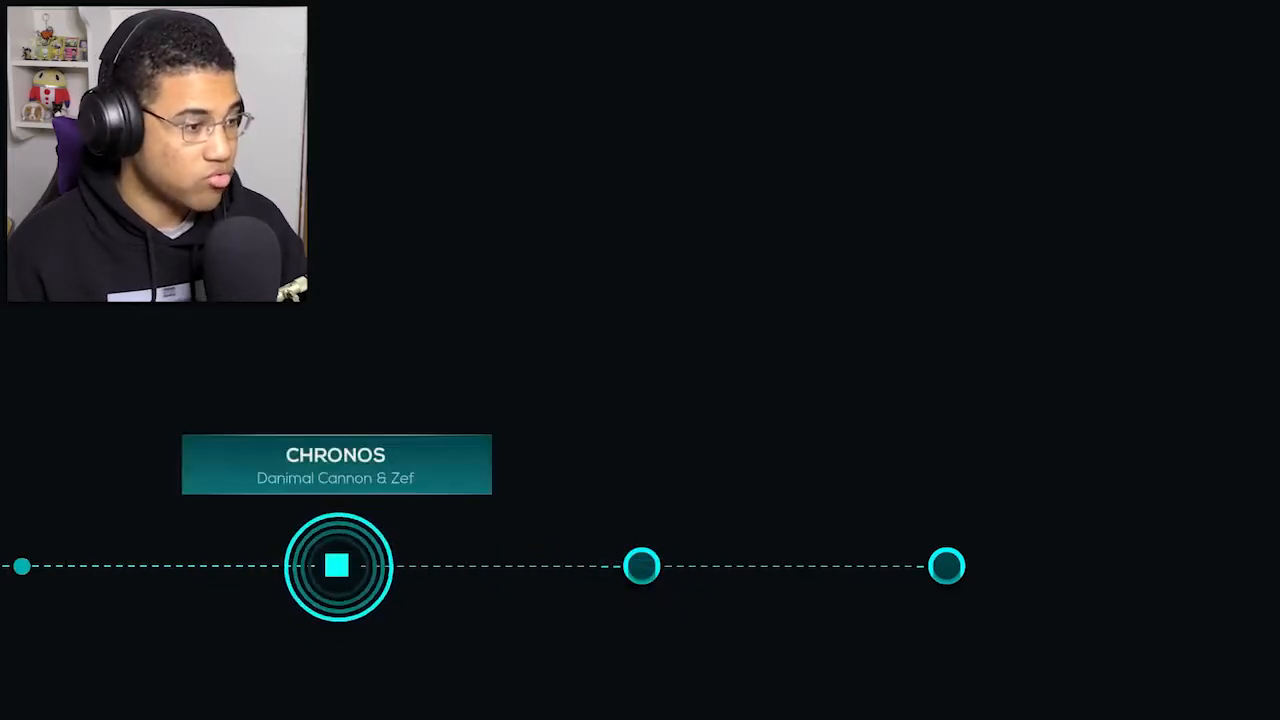